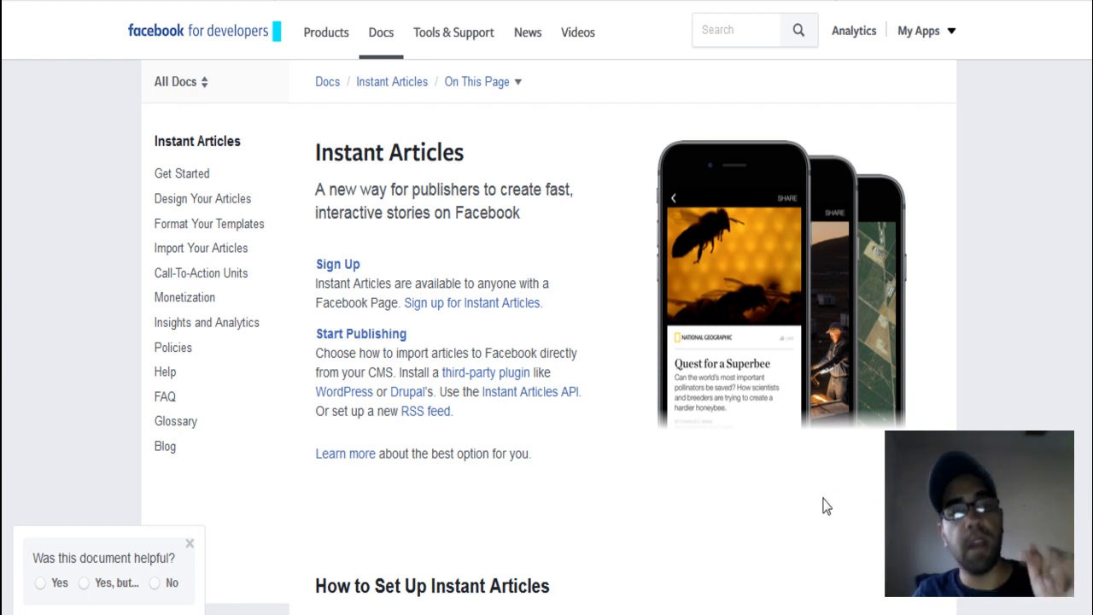
mouse_move(818, 562)
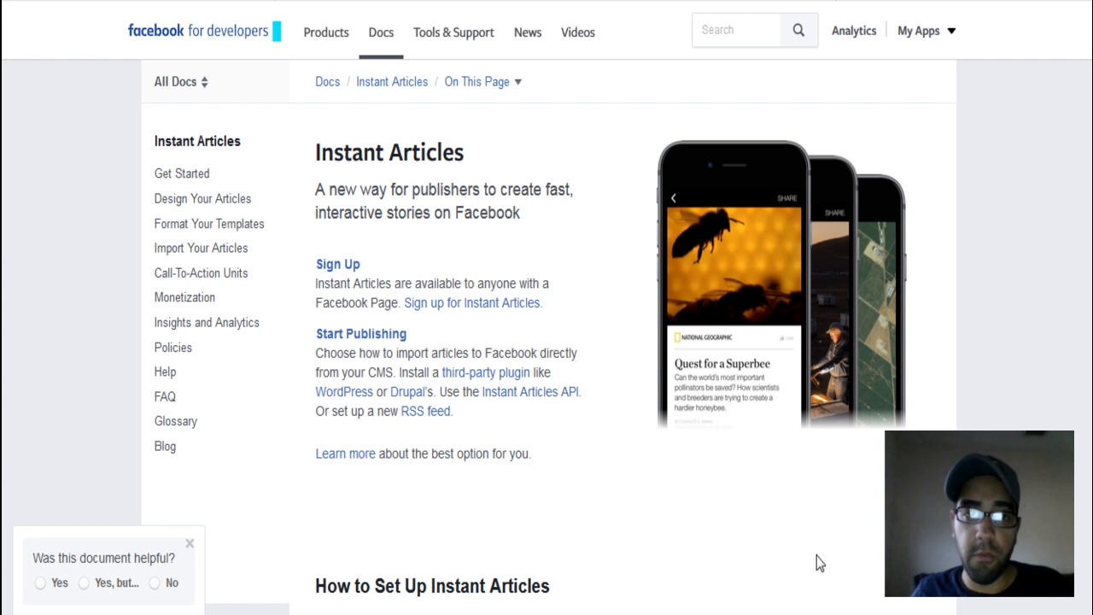
mouse_move(975, 394)
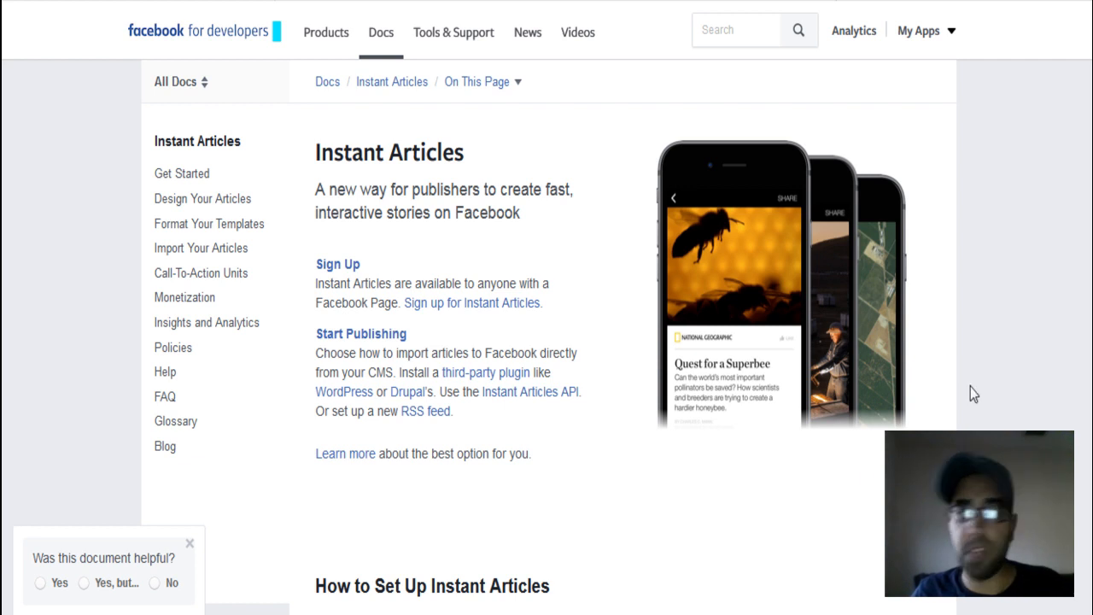
- Scroll down the Instant Articles Configuration page toward the Step 2 Submit For Review section
scroll(down, 3)
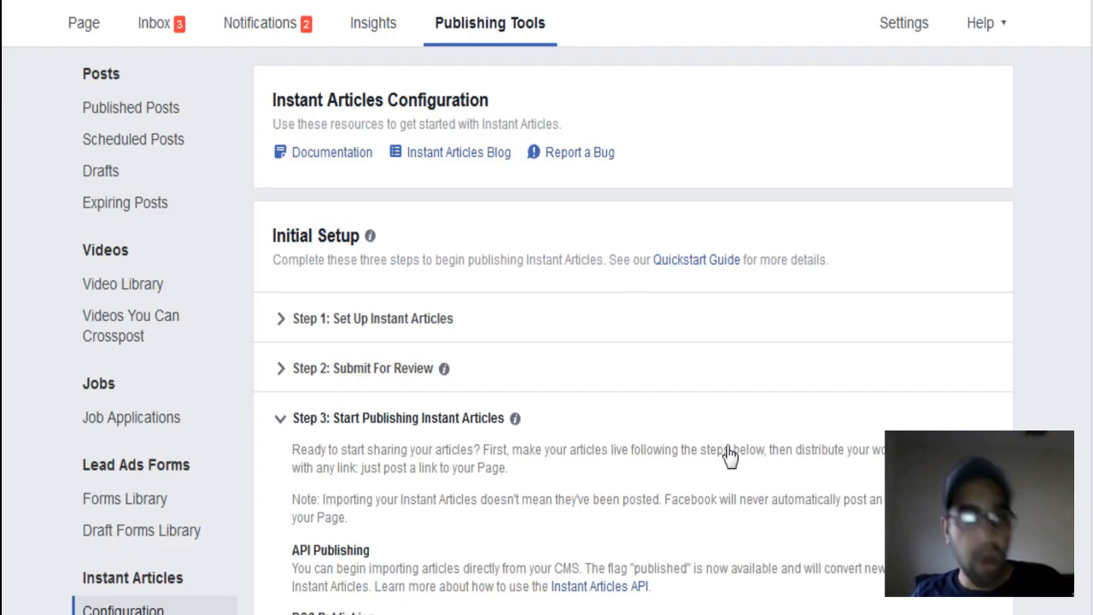
mouse_move(759, 493)
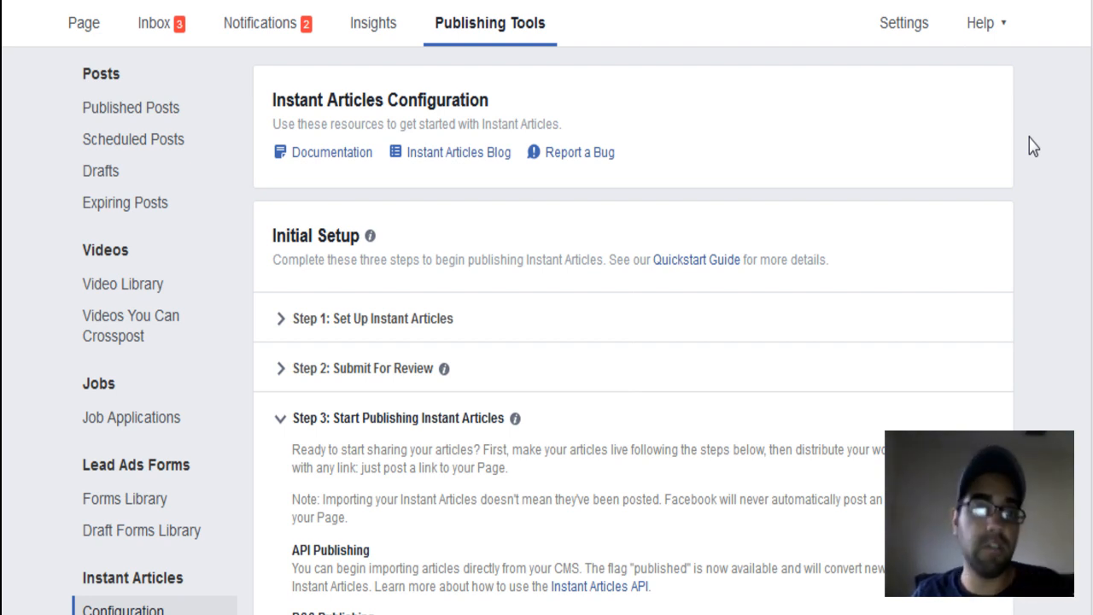
- Scroll down and expand Step 2: Submit For Review to show the approval message
scroll(down, 3)
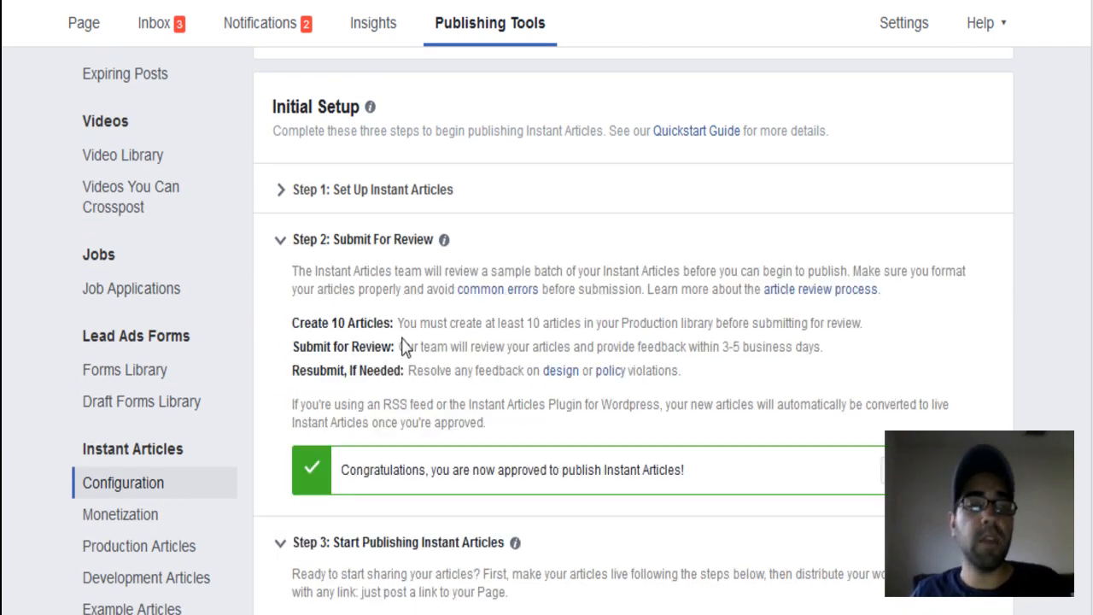
mouse_move(822, 233)
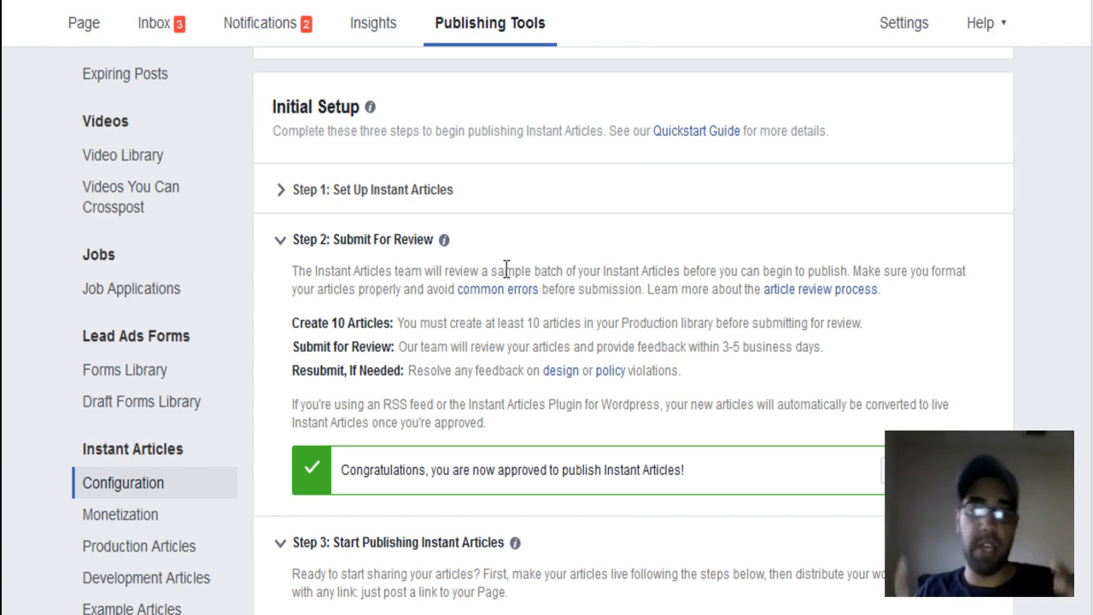
double_click(338, 323)
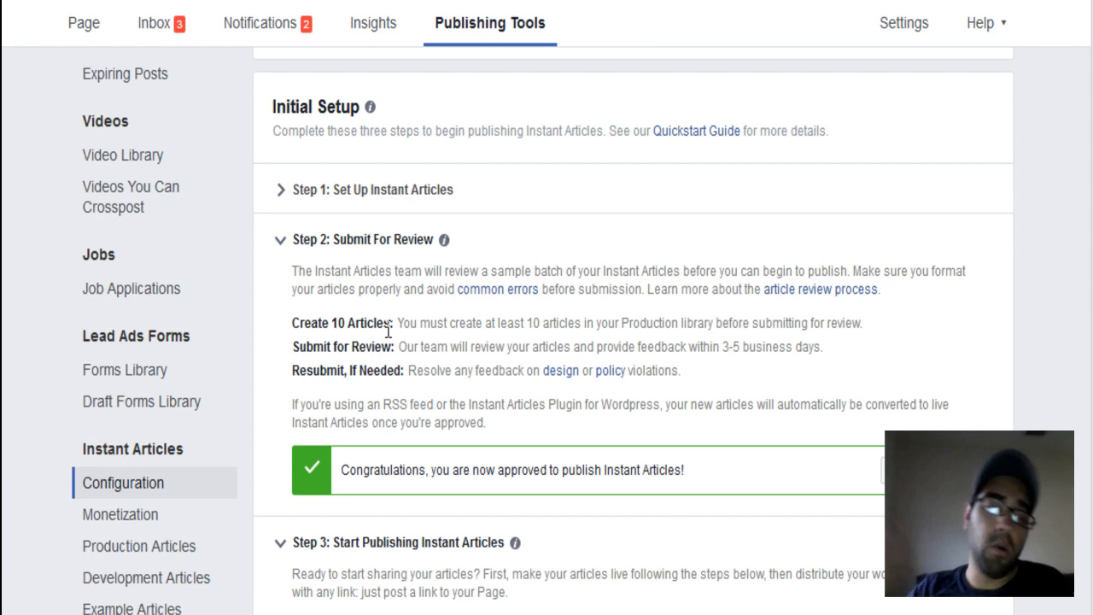
scroll(down, 3)
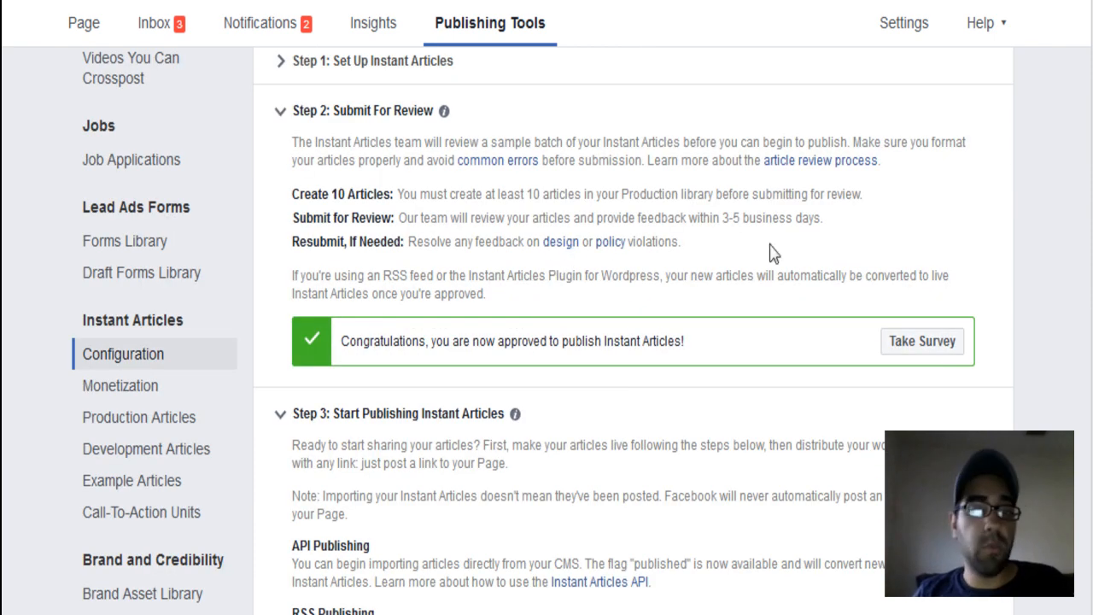
mouse_move(846, 329)
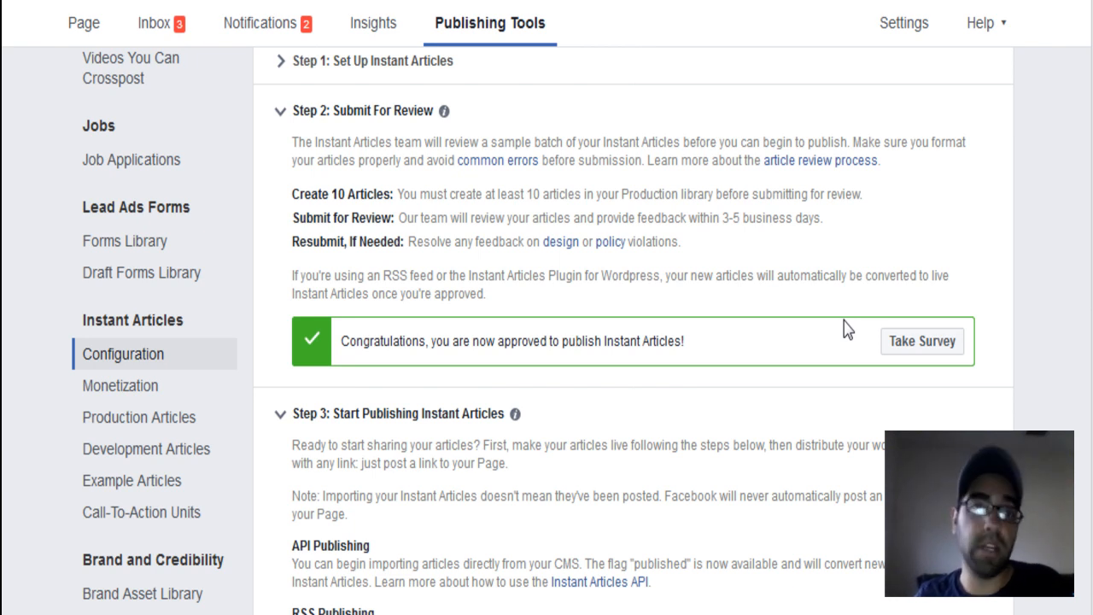
- Scroll down to show Step 3's full instructions, including RSS Publishing details
scroll(down, 3)
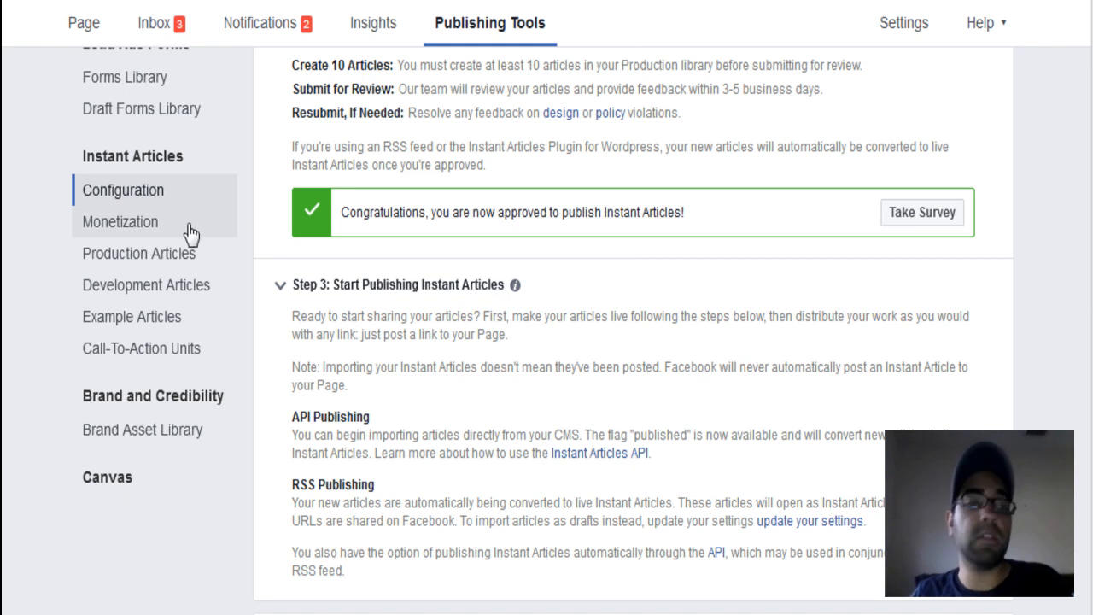
mouse_move(171, 231)
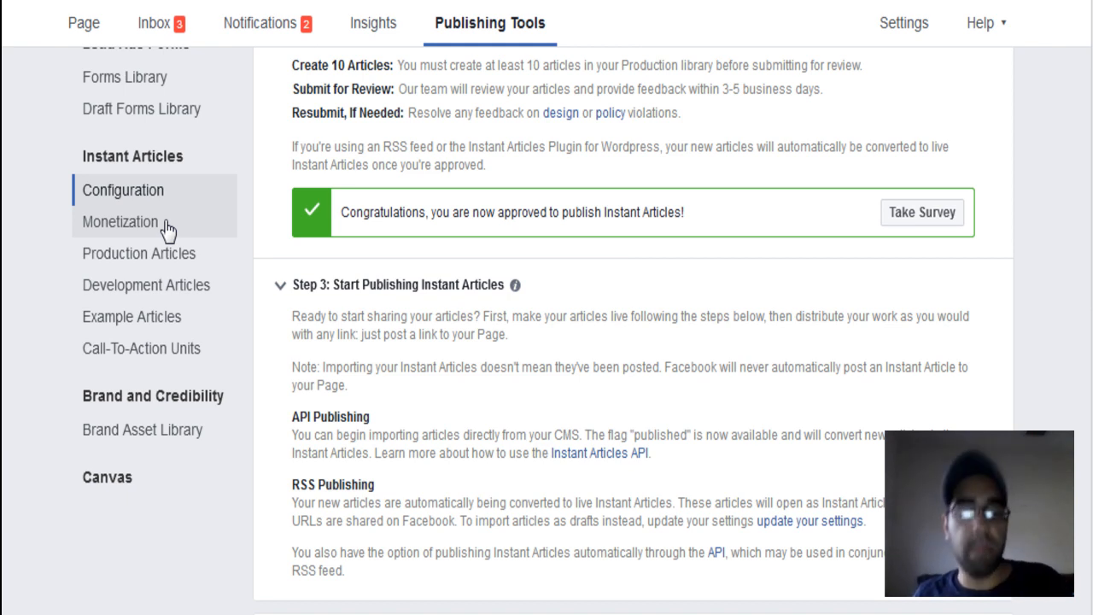
mouse_move(164, 354)
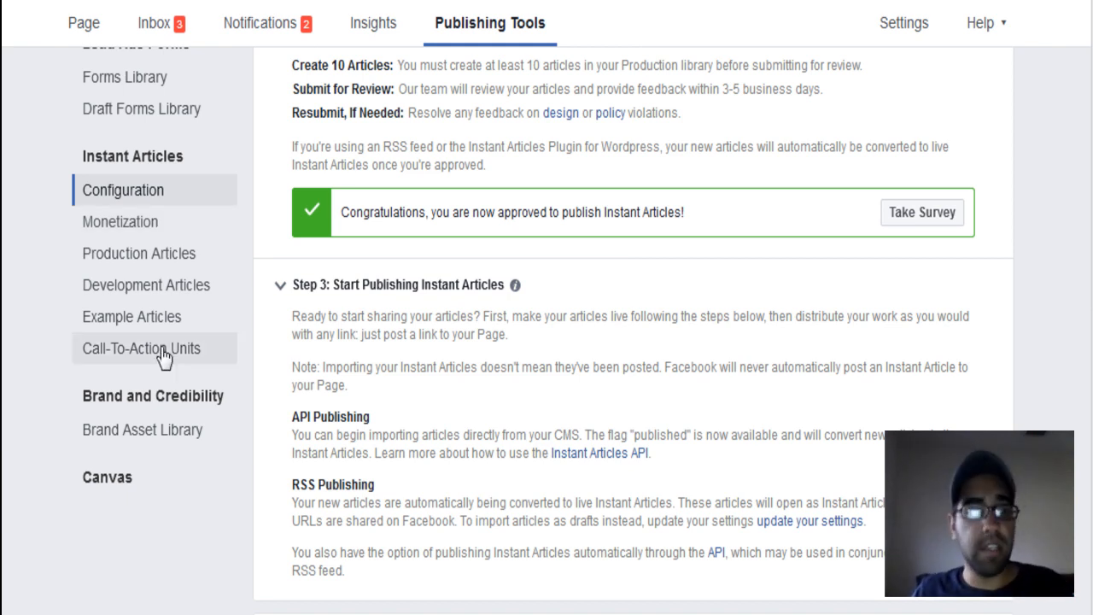
- Open Call-To-Action Units, listing the active 'Democratsly - LIKES' Page Likes unit
click(141, 348)
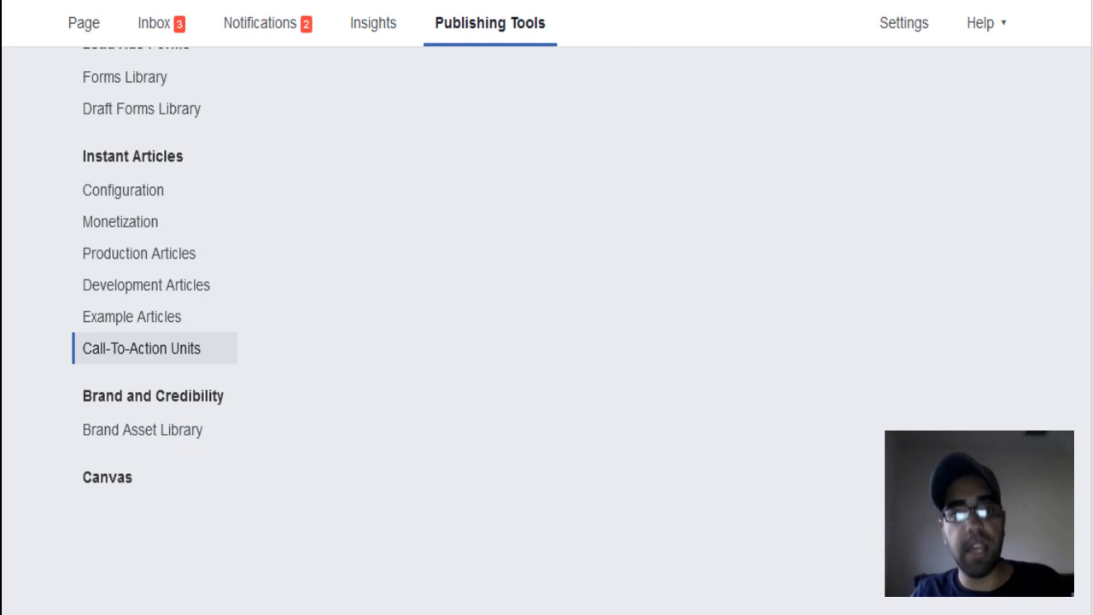
scroll(up, 3)
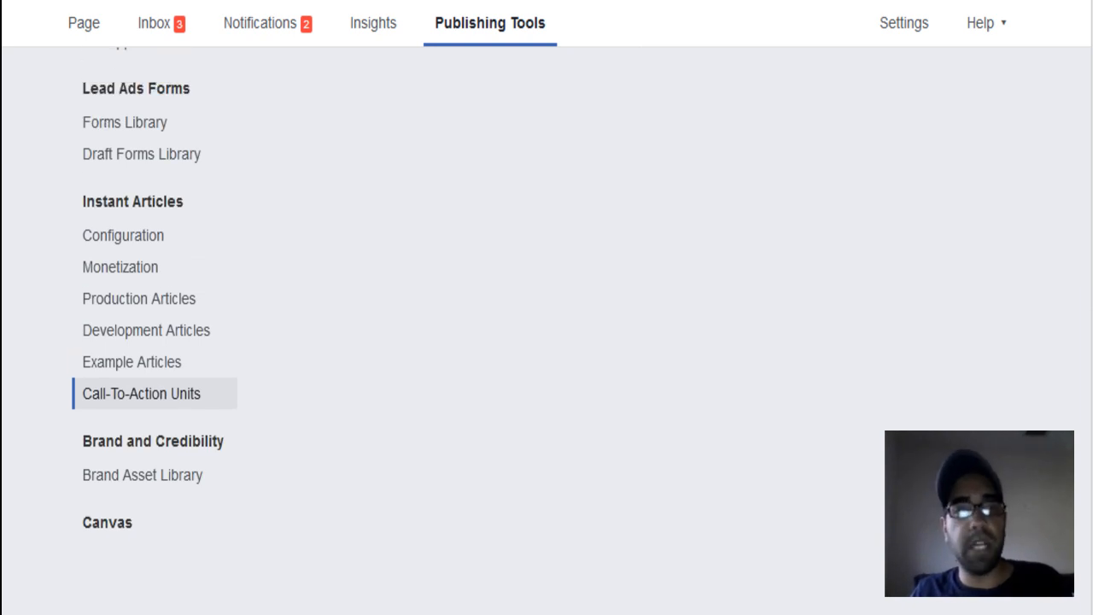
click(141, 394)
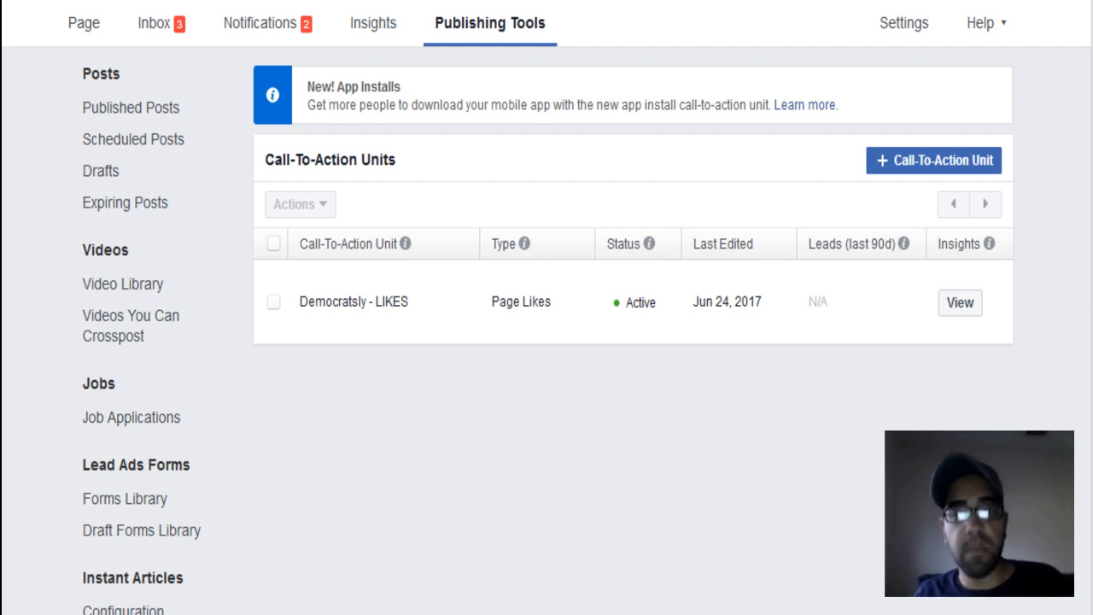
mouse_move(904, 180)
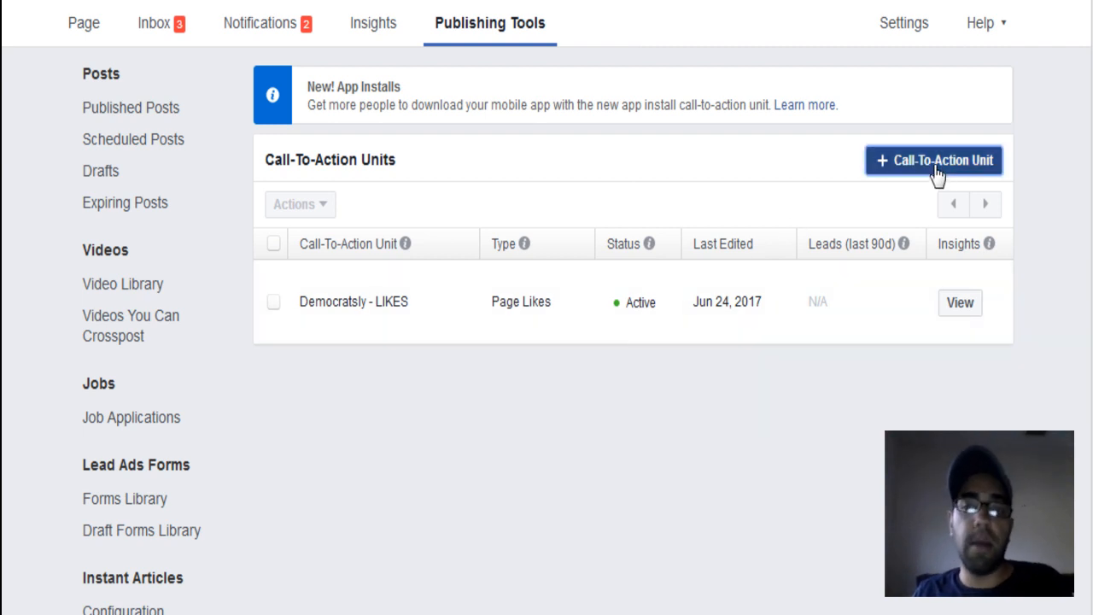
- Start a new Call-To-Action Unit, where Page likes is unavailable because one already exists
click(934, 160)
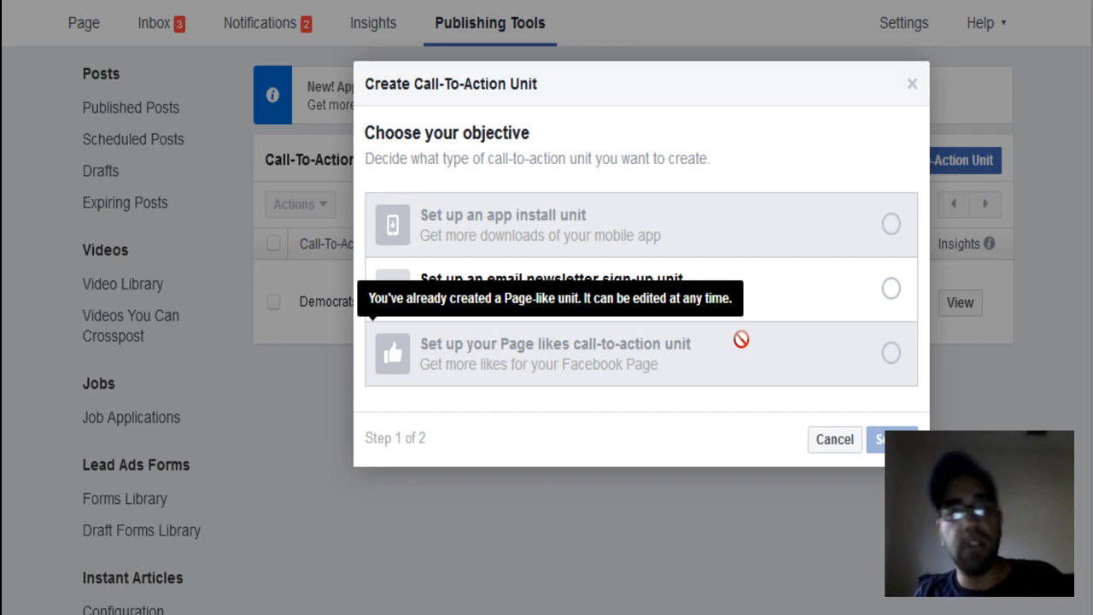
mouse_move(1002, 423)
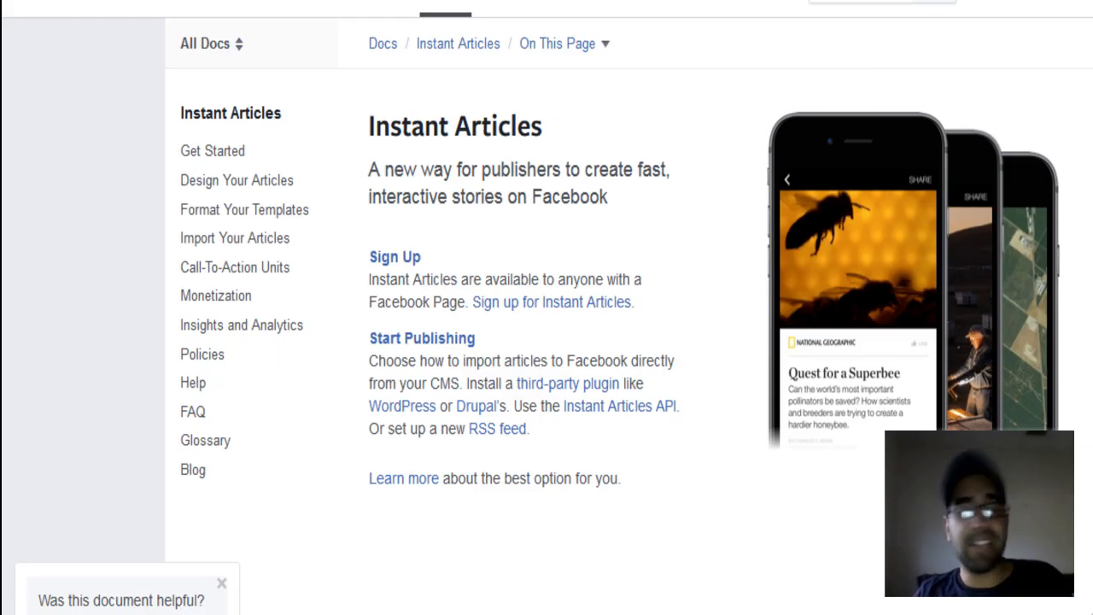
mouse_move(36, 178)
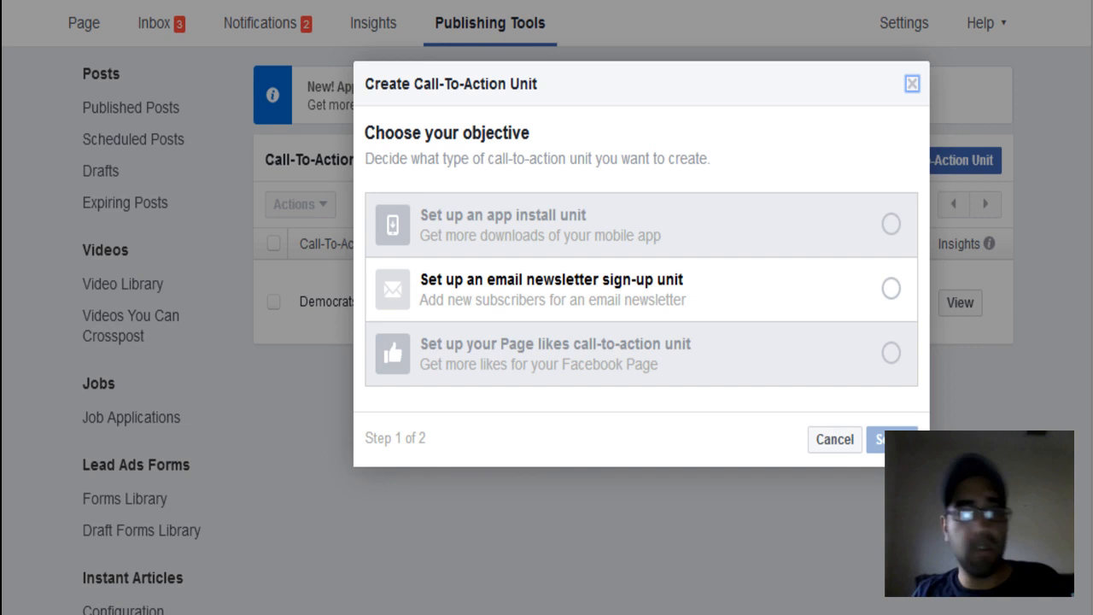
mouse_move(1063, 380)
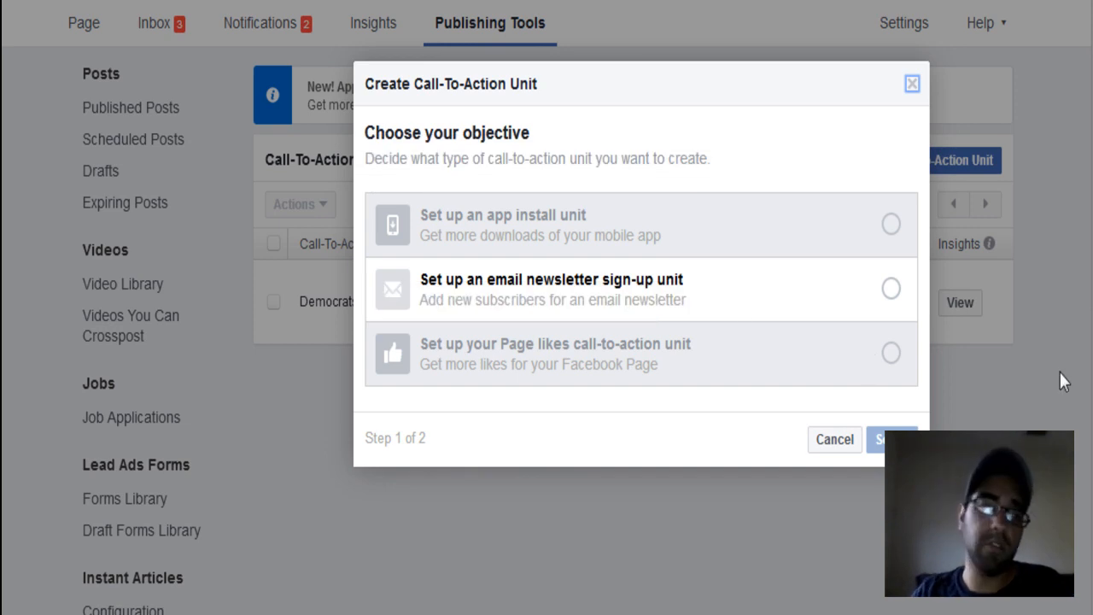